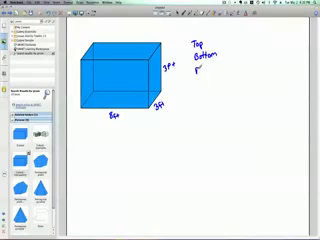
# Add Front, Back and Side to the face list beside the prism
pyautogui.write('Front')
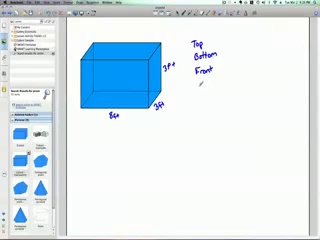
pyautogui.write('Back')
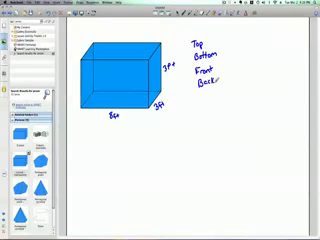
pyautogui.write('Side')
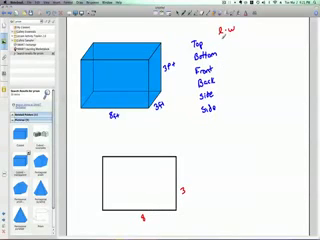
# Label the face's side 8 and record its area result = 24
pyautogui.write('8 · 3')
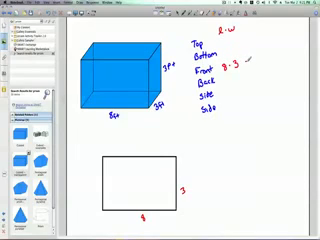
pyautogui.write('= 24')
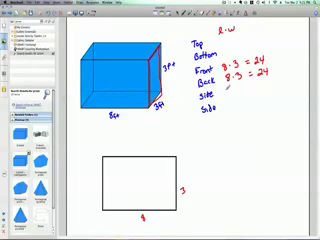
# Write 3·3 next to both Side entries in the face list
pyautogui.write('3·3')
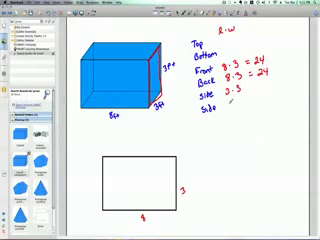
pyautogui.write('3·3')
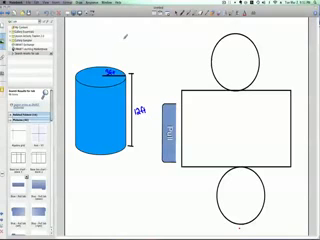
# Write the start of the circle area formula π·r above the cylinder
pyautogui.click(164, 36)
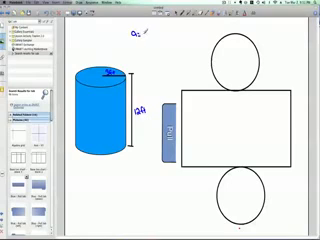
pyautogui.write('π')
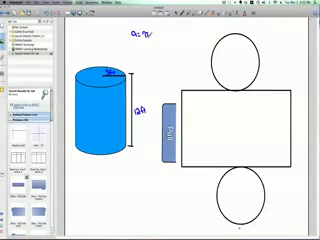
pyautogui.write('·r²')
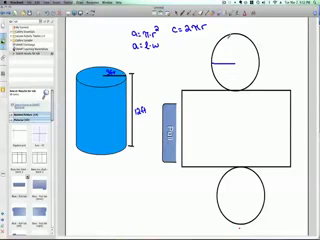
# Label the circle with area 3π and the rectangle edge with 3ft
pyautogui.write('3π')
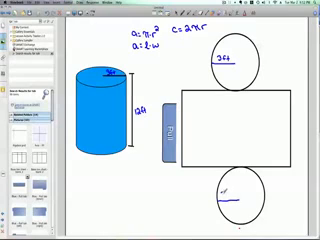
pyautogui.write('3ft')
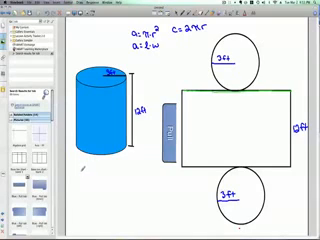
# Write a: 3.14·3² as the circle area calculation below the cylinder
pyautogui.write('a:')
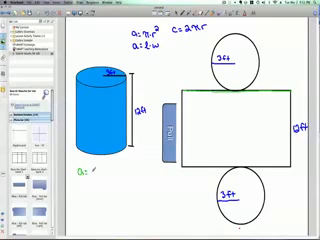
pyautogui.write('3')
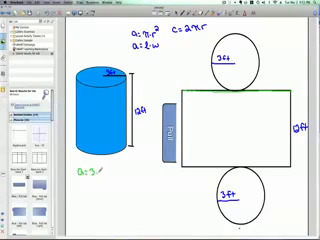
pyautogui.write('14·3²')
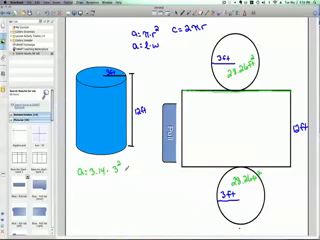
pyautogui.write('28.26ft²')
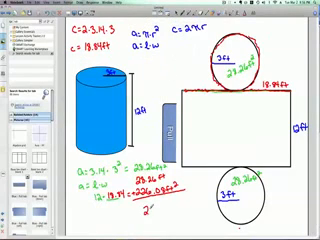
# Write the total surface area 282 with ft units below the cylinder
pyautogui.write('282')
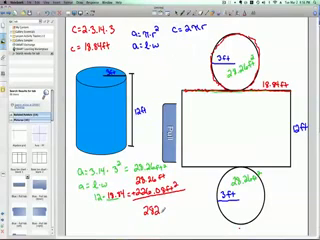
pyautogui.write('ft²')
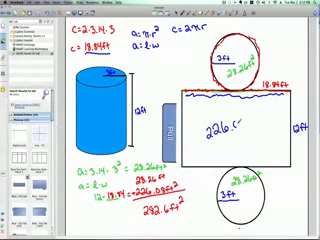
# Write the rectangle's area 226.09ft inside the net's rectangle
pyautogui.write('226.09ft²')
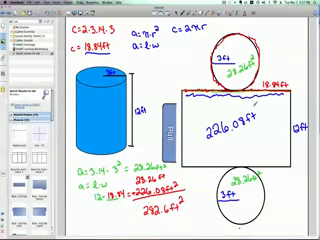